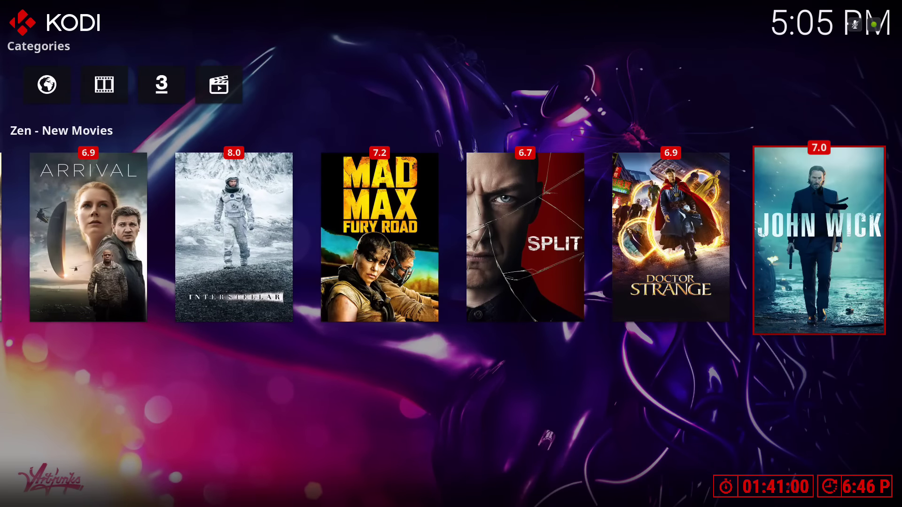
# Scroll through the Zen New TV Shows row and hover its category shortcuts
pyautogui.hscroll(3)
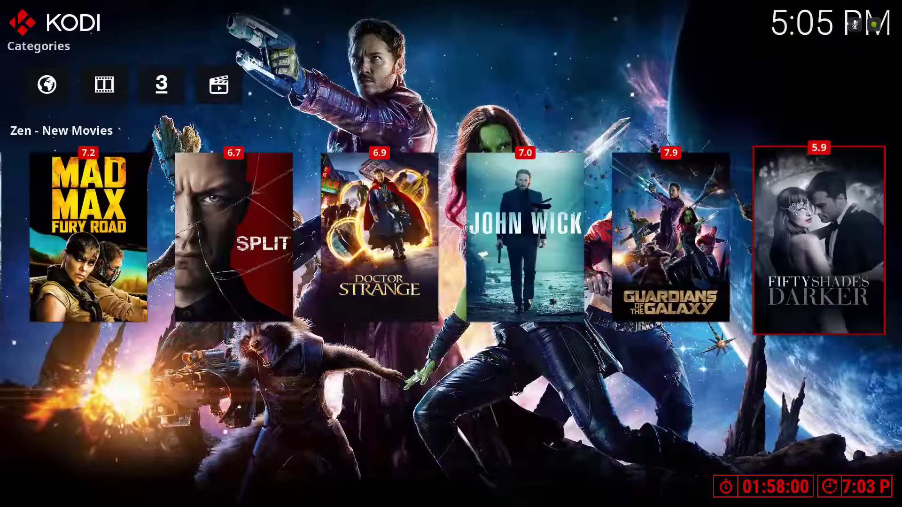
pyautogui.hscroll(3)
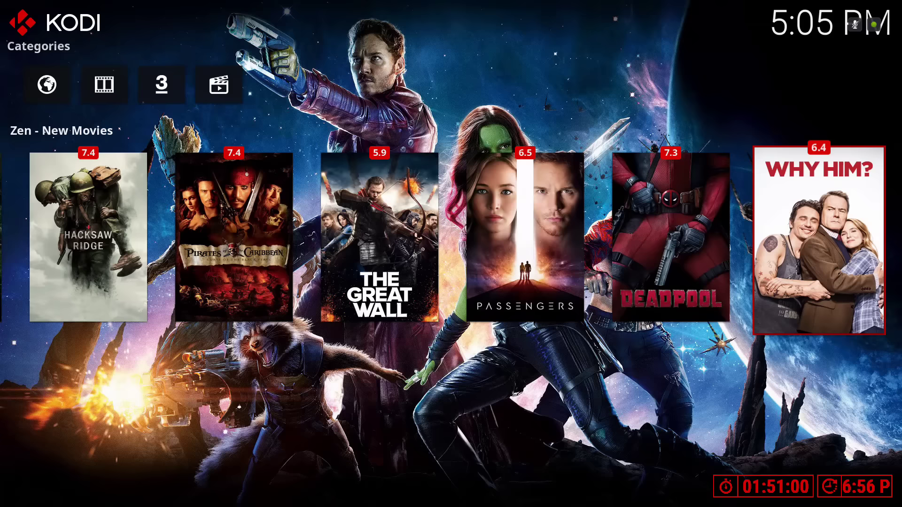
pyautogui.hscroll(3)
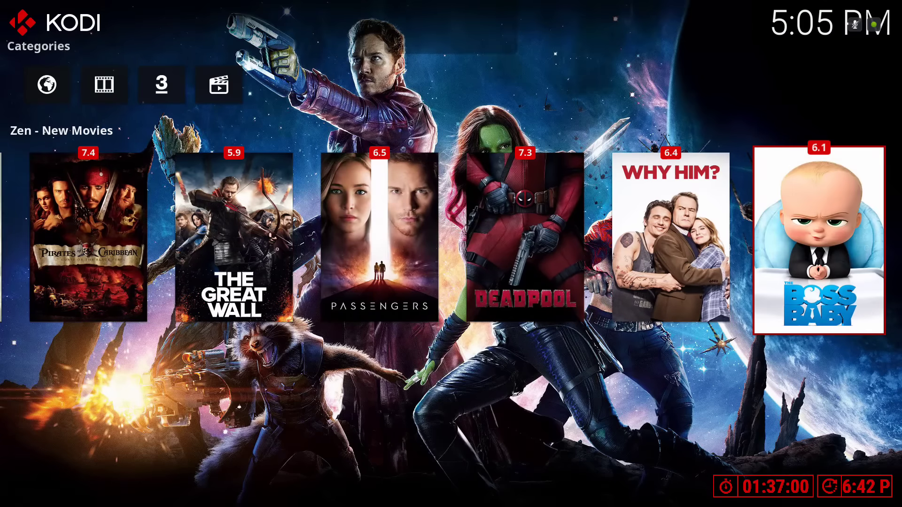
pyautogui.click(47, 84)
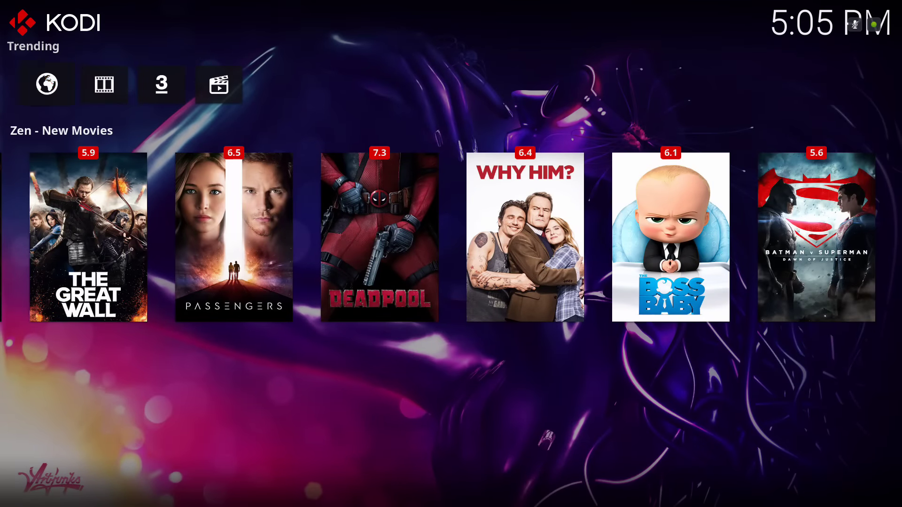
pyautogui.click(161, 85)
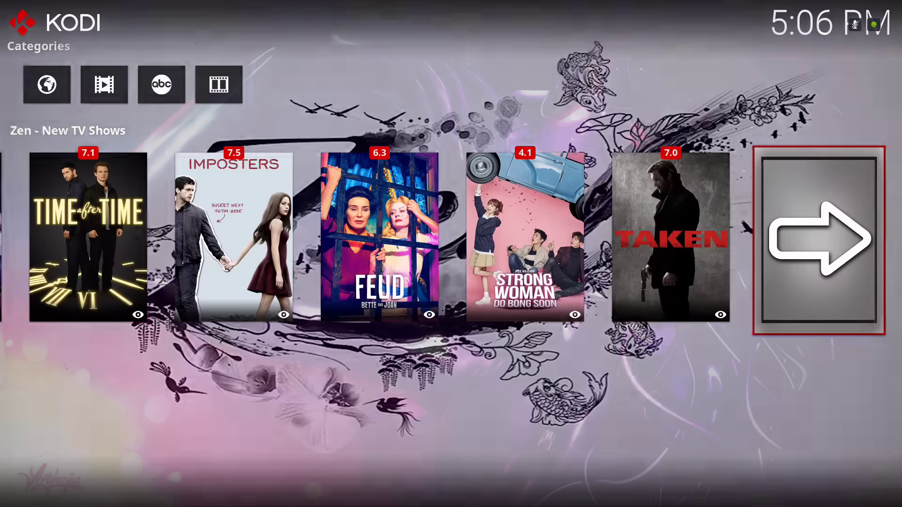
# Load the next page of new TV shows, then move along Featured and Populars to the Exodus item
pyautogui.click(819, 243)
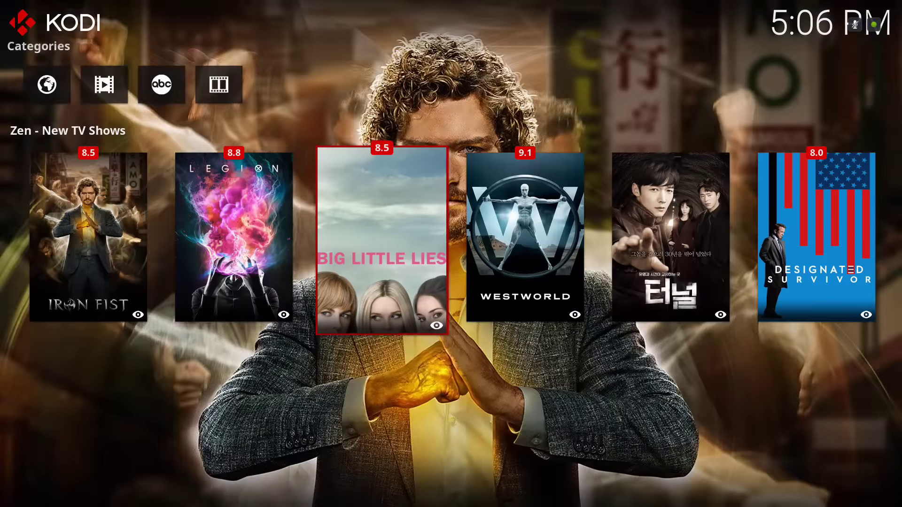
pyautogui.click(47, 85)
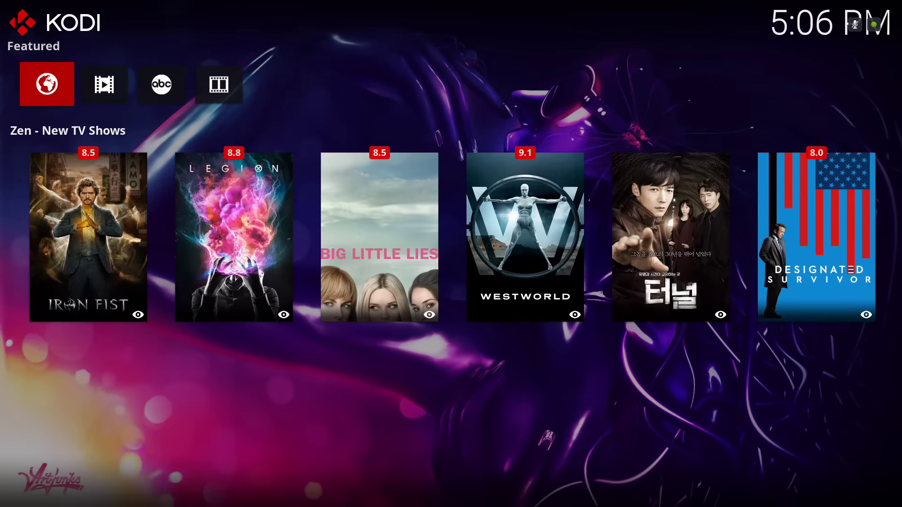
pyautogui.click(104, 84)
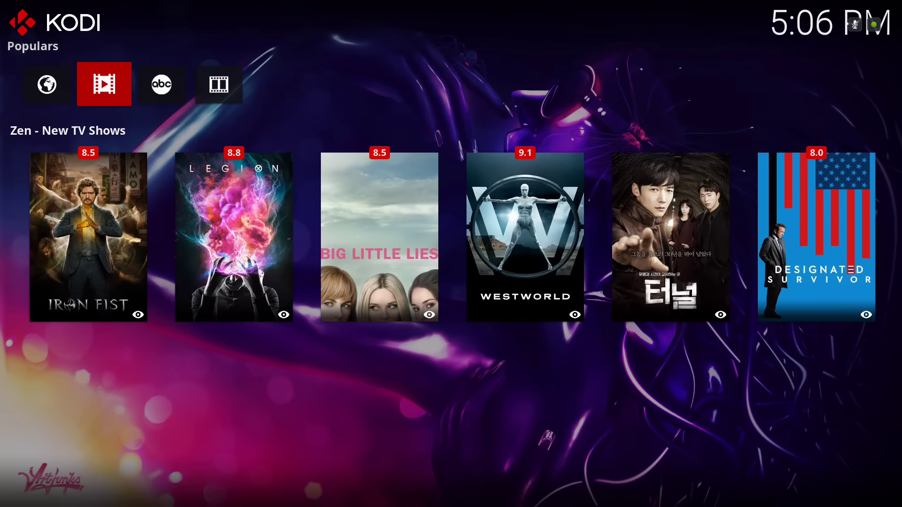
pyautogui.click(220, 84)
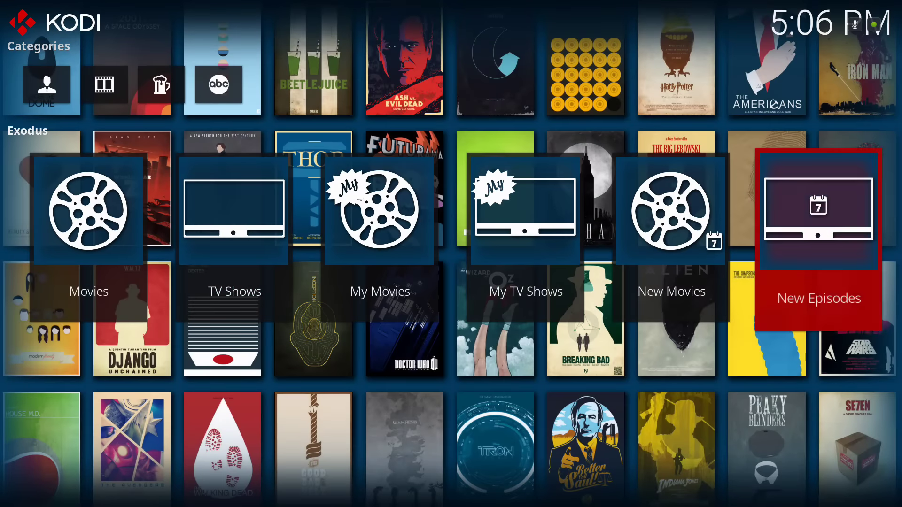
# Hover the Exodus People Watching categories, then move the side menu to the Family section
pyautogui.hscroll(3)
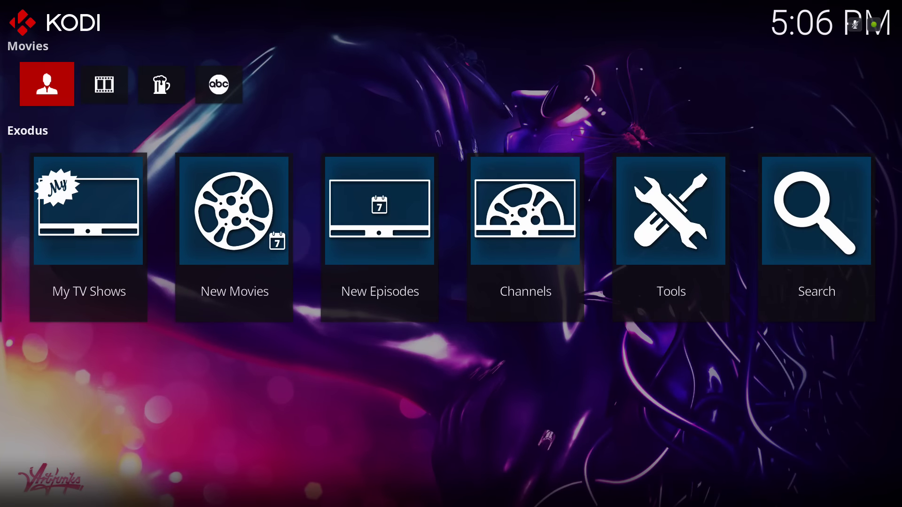
pyautogui.click(161, 85)
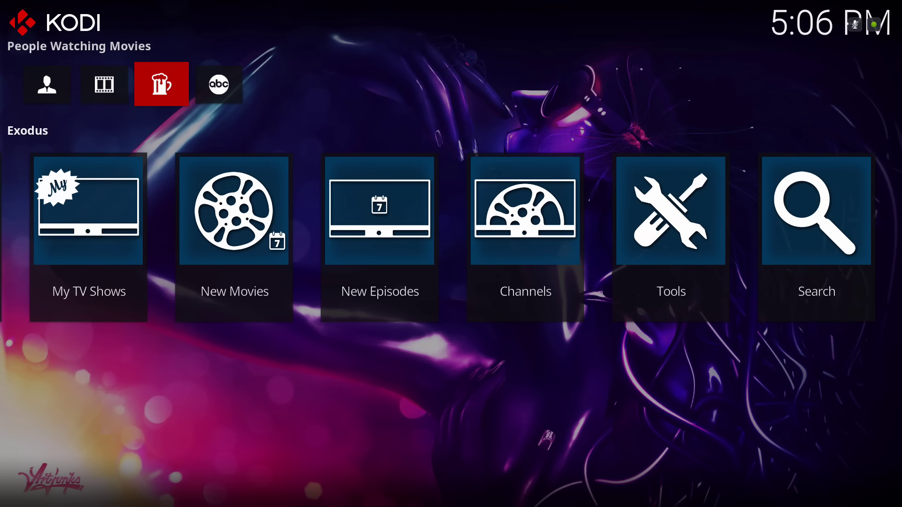
pyautogui.click(218, 84)
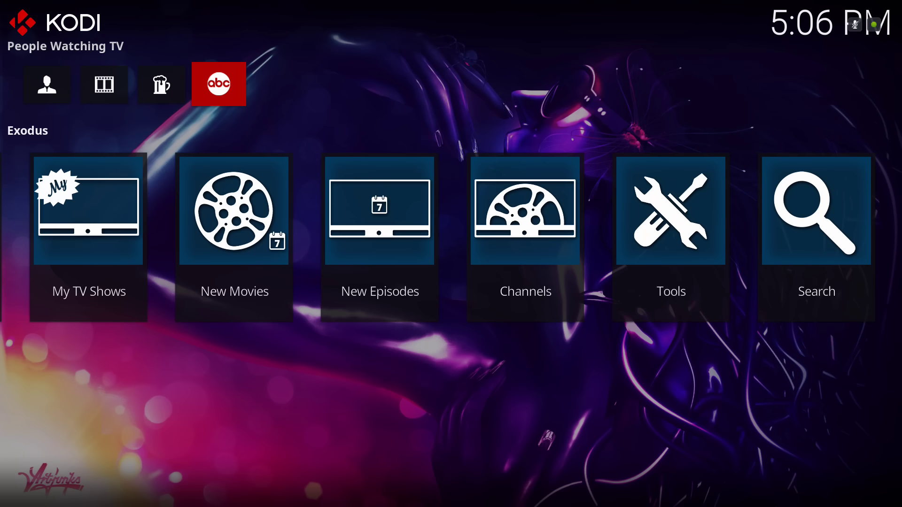
pyautogui.click(47, 84)
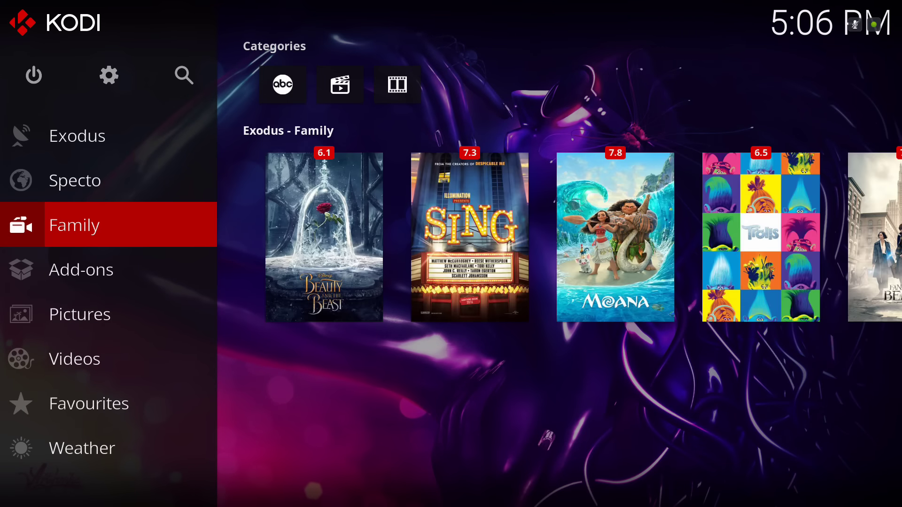
# Enter Family, hover the Kids and Exodus Family categories, then highlight Add-ons in the menu
pyautogui.click(469, 236)
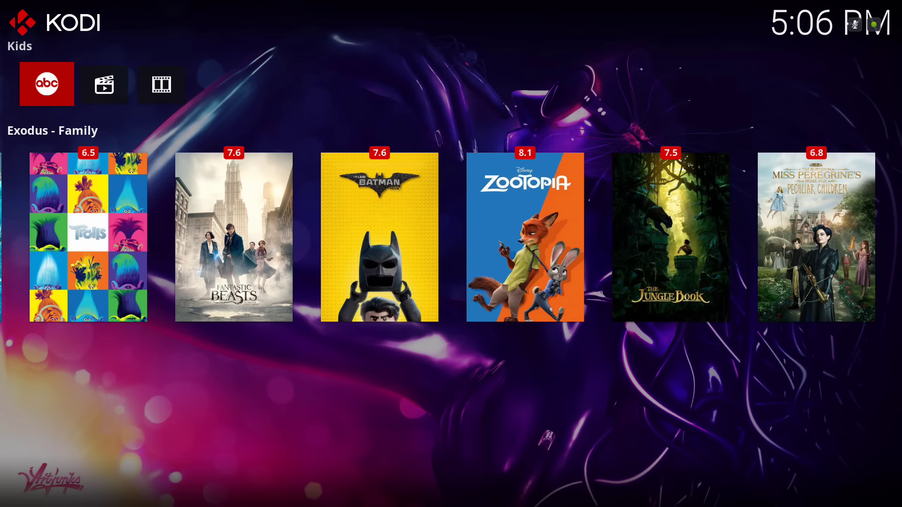
pyautogui.click(104, 85)
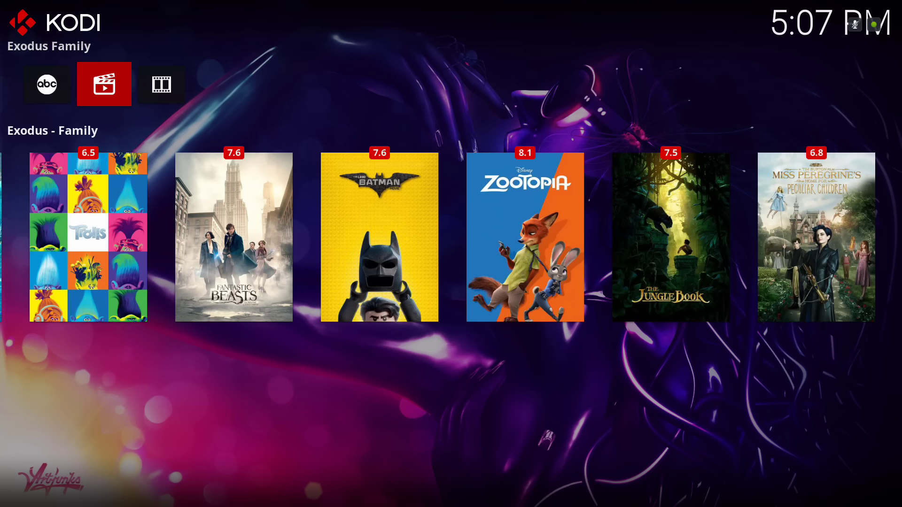
pyautogui.click(162, 85)
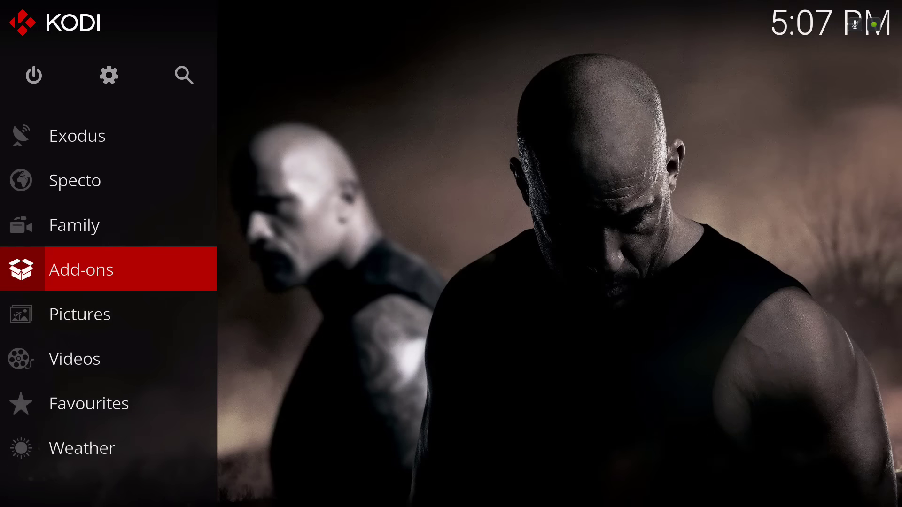
pyautogui.click(81, 269)
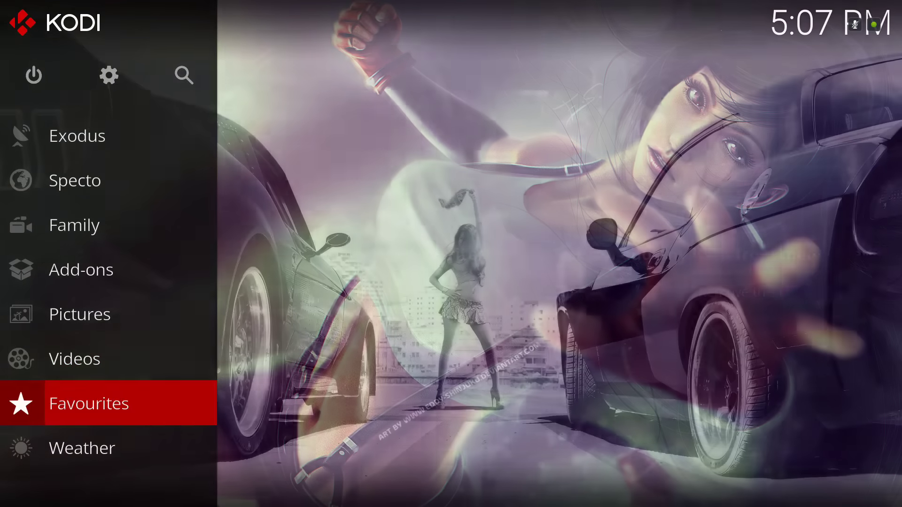
pyautogui.click(81, 448)
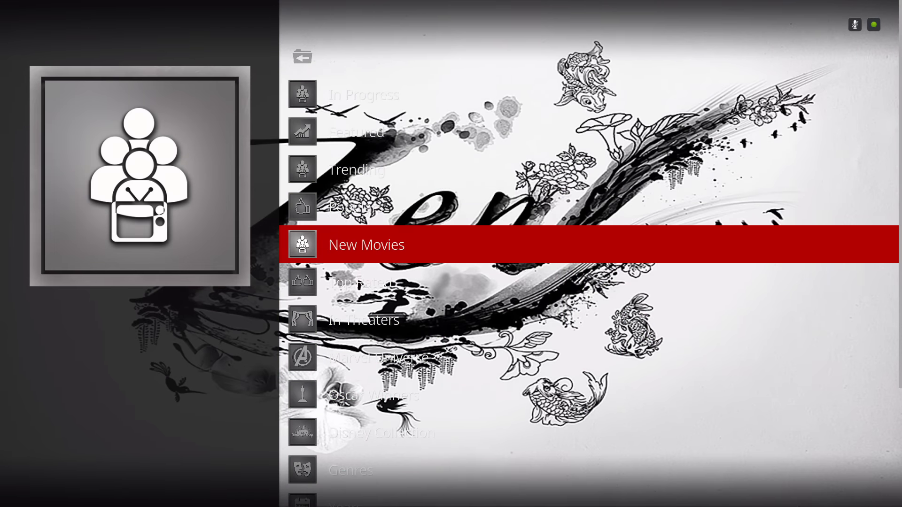
# Open Zen's New Movies list and bring up the details and options for Jurassic World
pyautogui.click(366, 245)
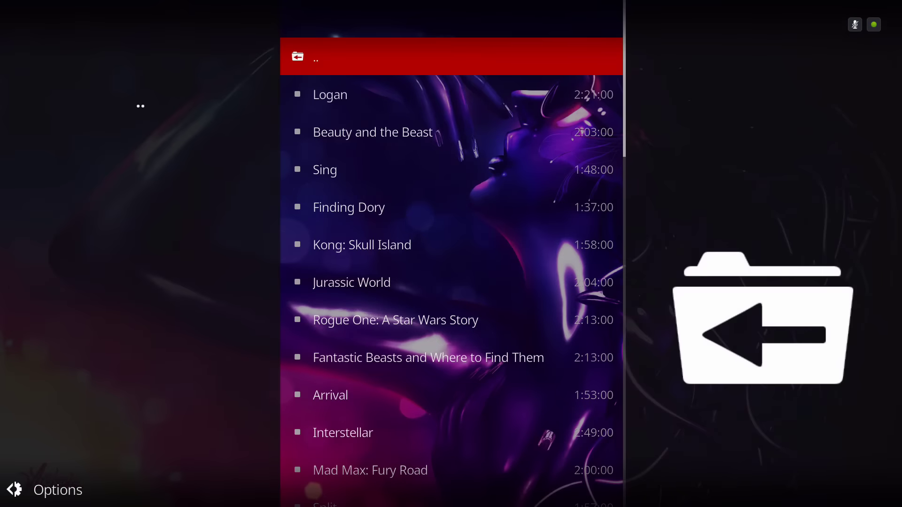
pyautogui.click(325, 169)
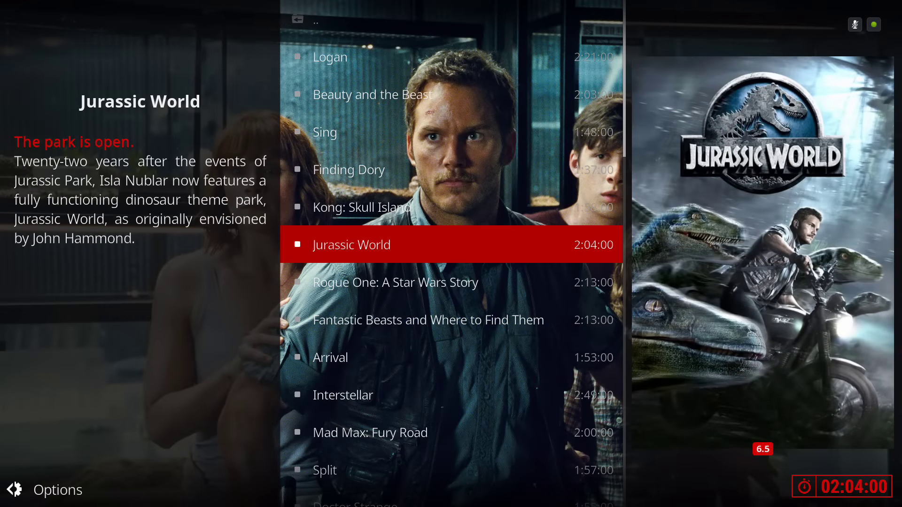
pyautogui.rightClick(351, 244)
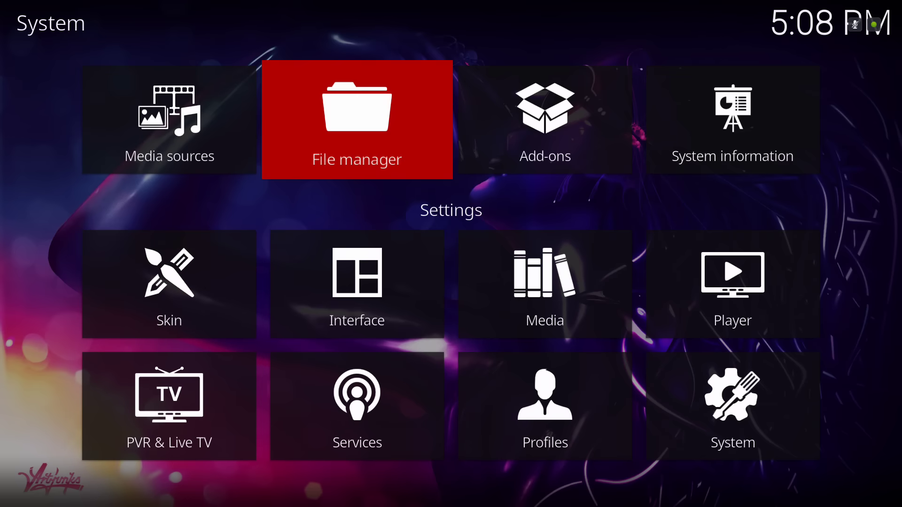
# Launch Ares Wizard from Program add-ons and accept its unstable Kodi version warning
pyautogui.click(544, 118)
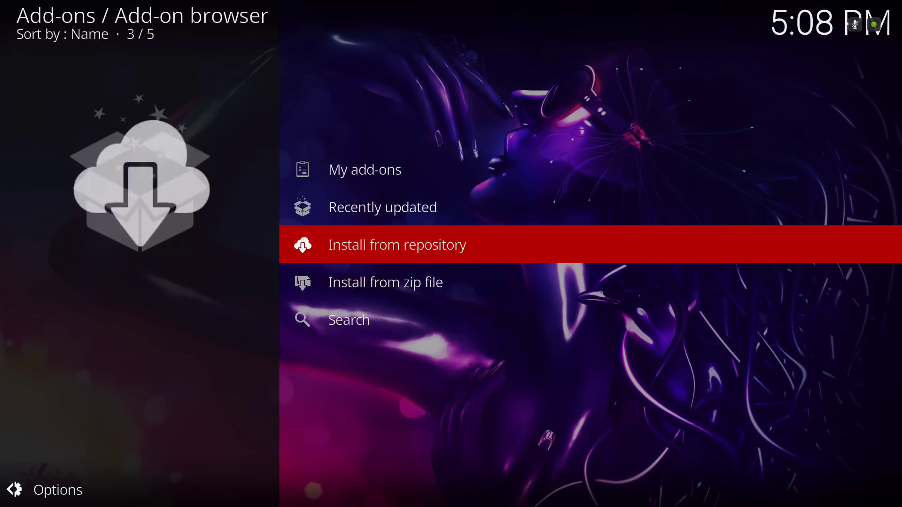
pyautogui.press('Down')
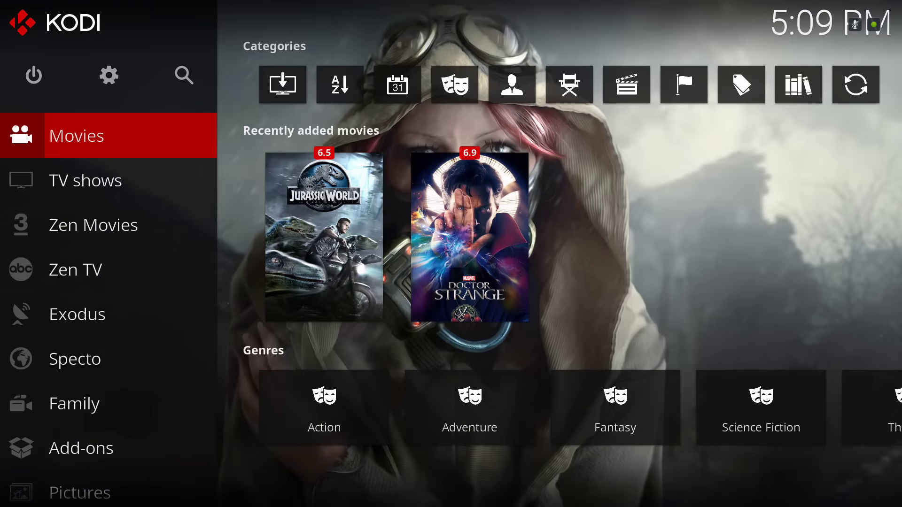
pyautogui.click(93, 224)
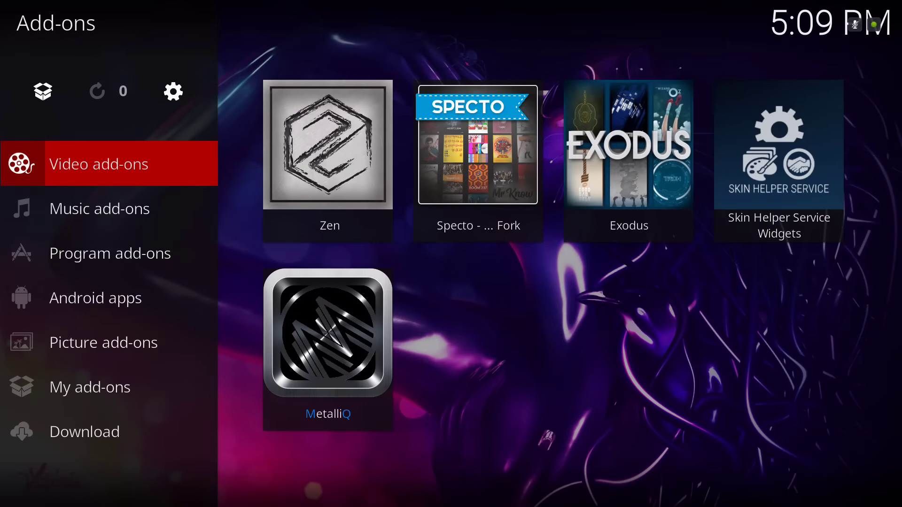
pyautogui.click(109, 253)
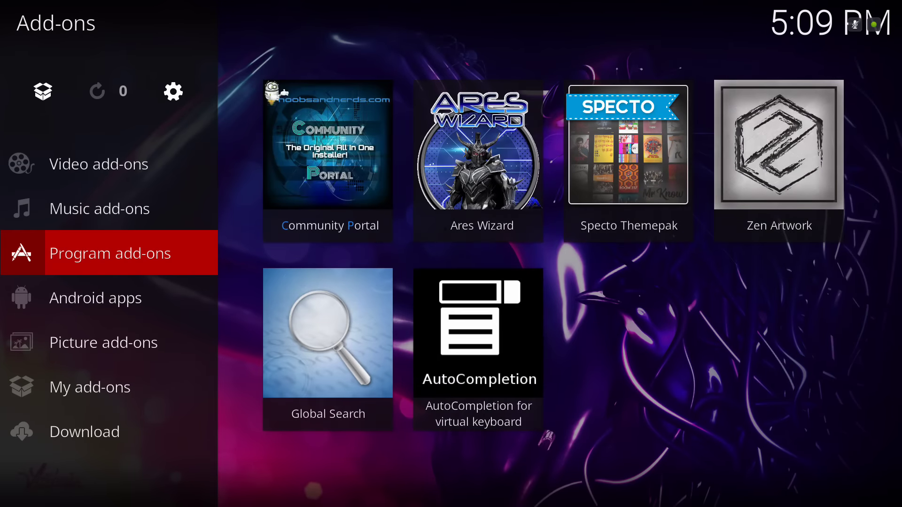
pyautogui.moveTo(479, 160)
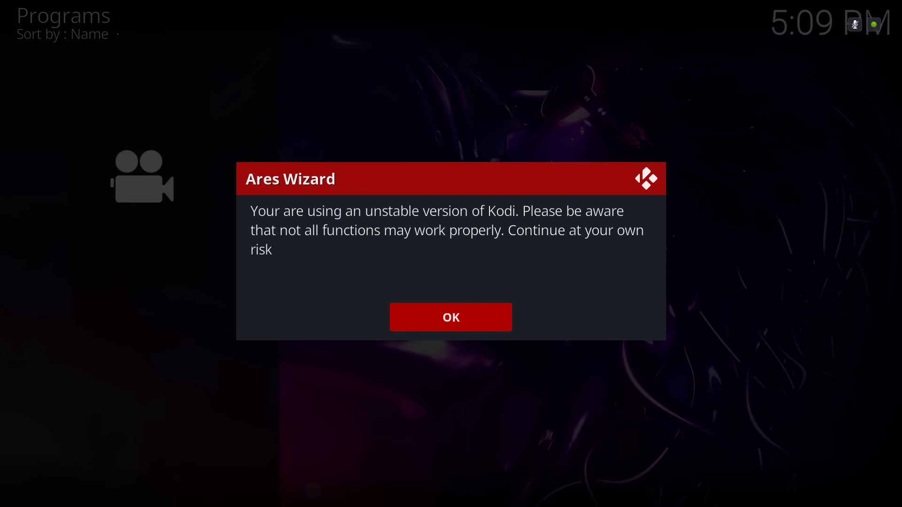
pyautogui.click(451, 317)
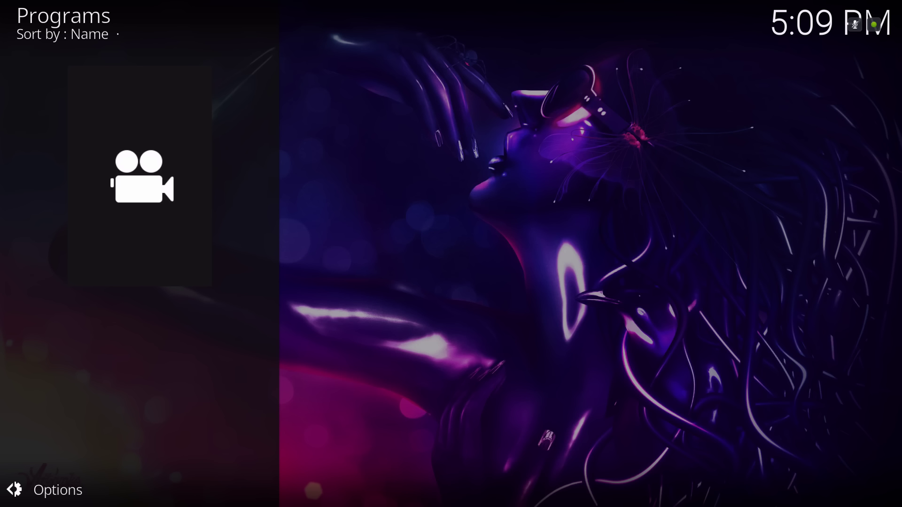
# Step across the Ares Wizard top tabs to the Backup and restore page
pyautogui.click(139, 177)
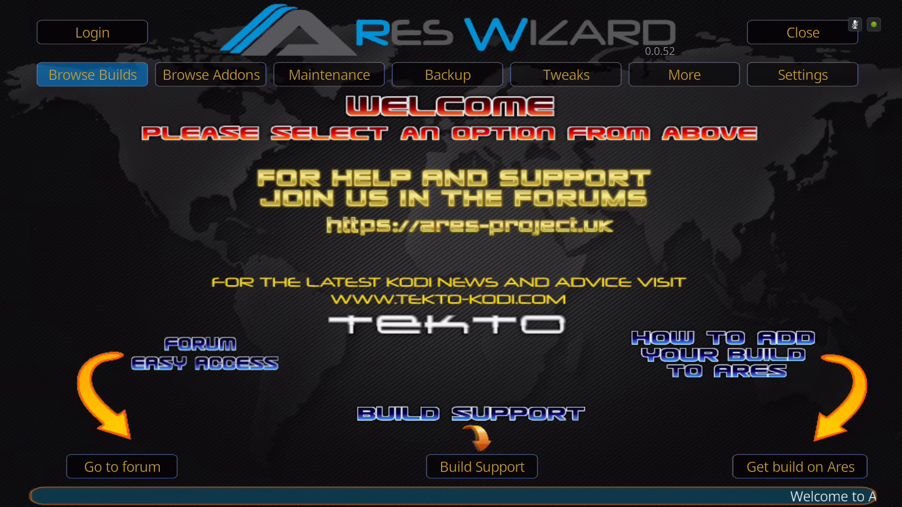
pyautogui.click(328, 75)
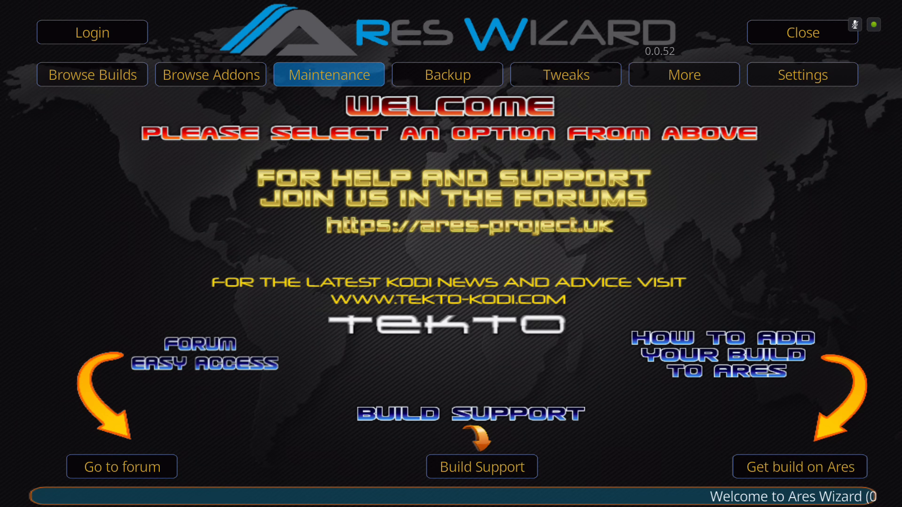
pyautogui.click(446, 75)
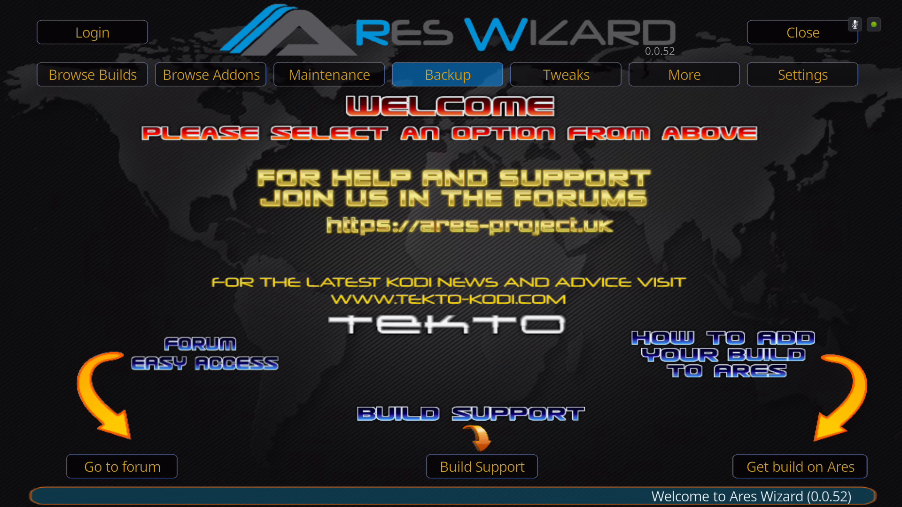
pyautogui.click(447, 75)
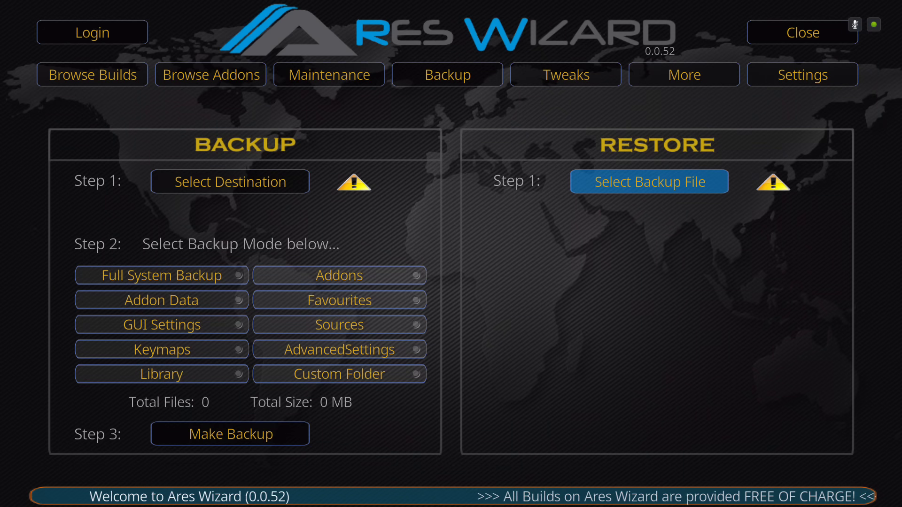
# Choose the build backup file from Download > Community_Builds as the restore source and confirm
pyautogui.click(649, 181)
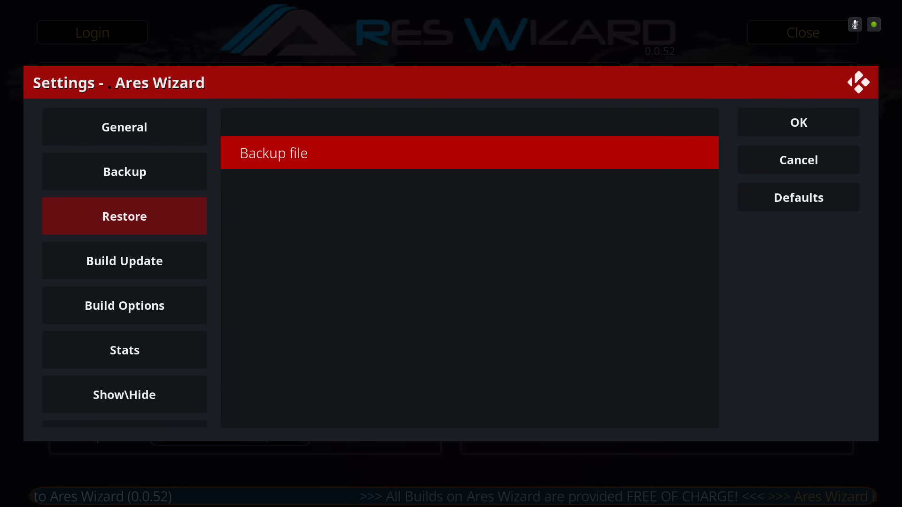
pyautogui.click(274, 152)
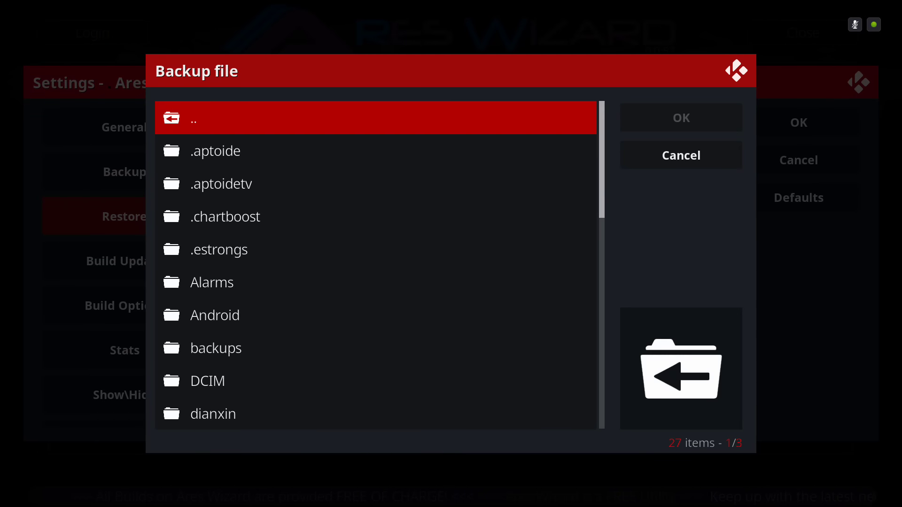
pyautogui.click(208, 381)
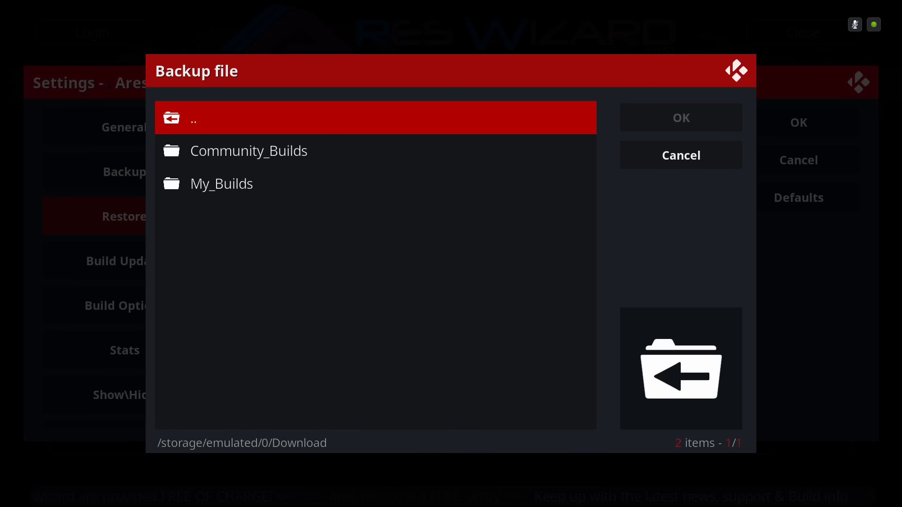
pyautogui.doubleClick(248, 151)
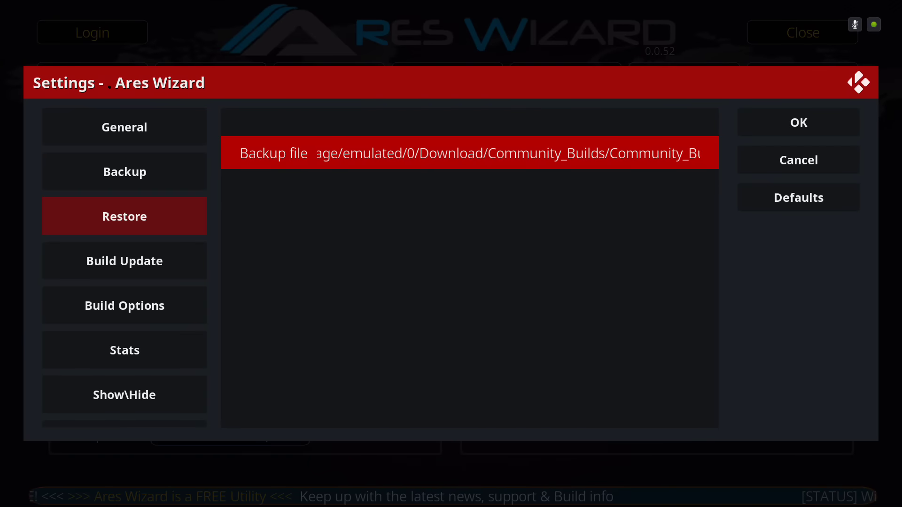
pyautogui.click(799, 160)
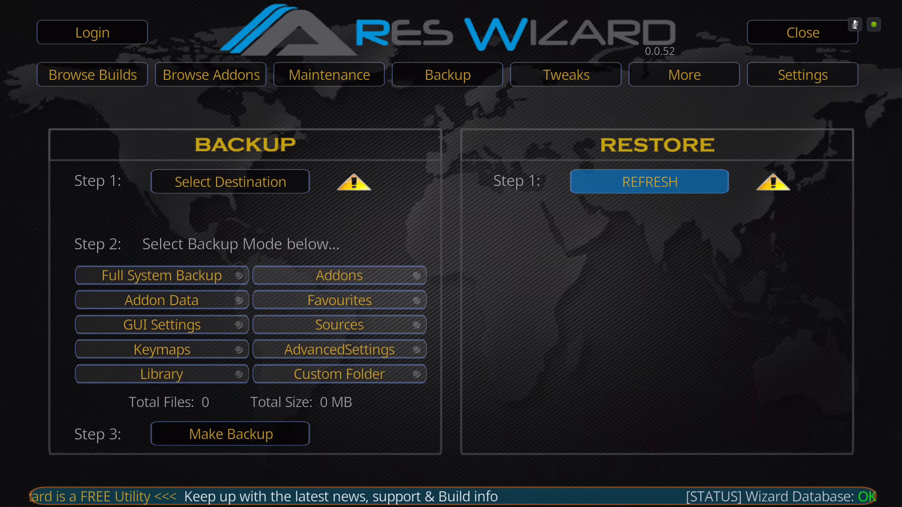
# Run the restore with the chosen backup, then escape back to the Kodi home screen
pyautogui.click(649, 181)
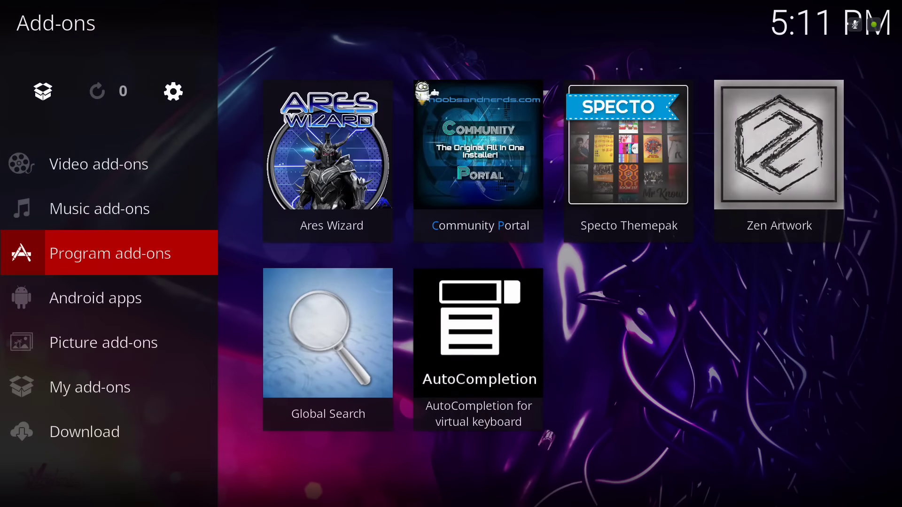
pyautogui.press('Escape')
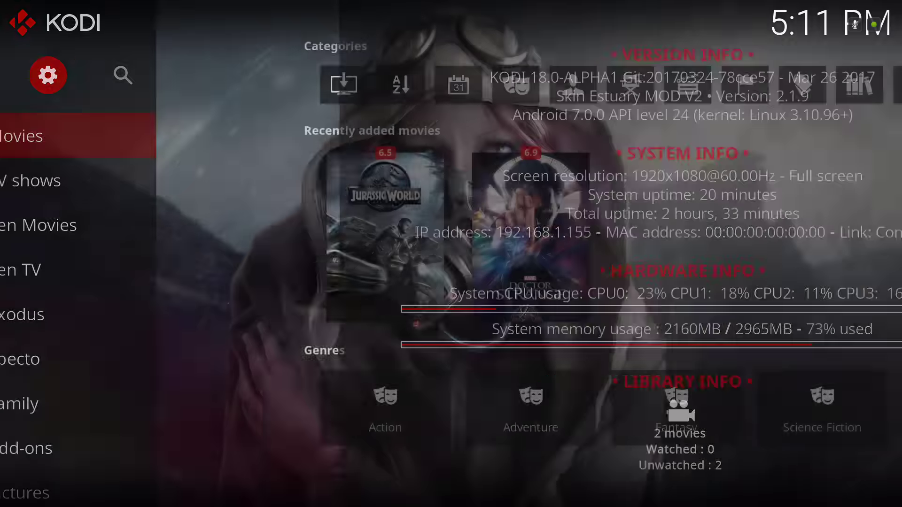
# Go through system settings to Skin and open Customize main menu
pyautogui.click(48, 75)
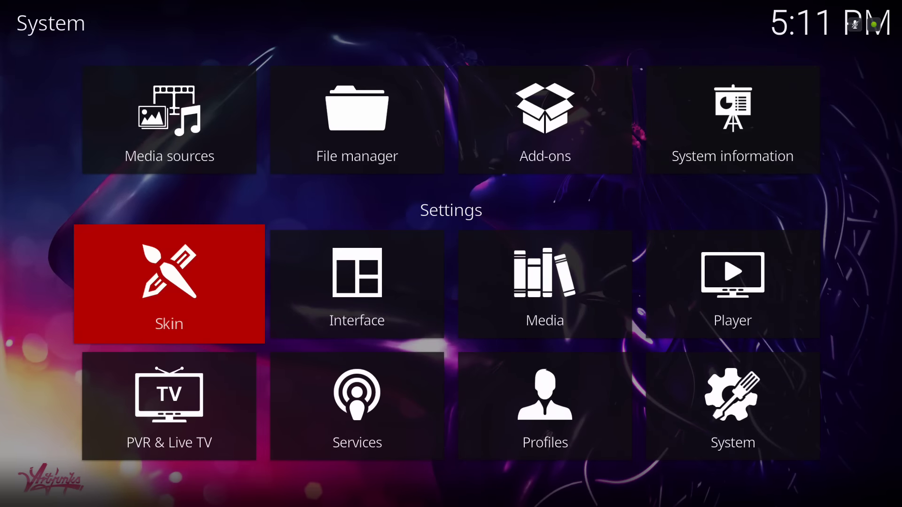
pyautogui.click(169, 285)
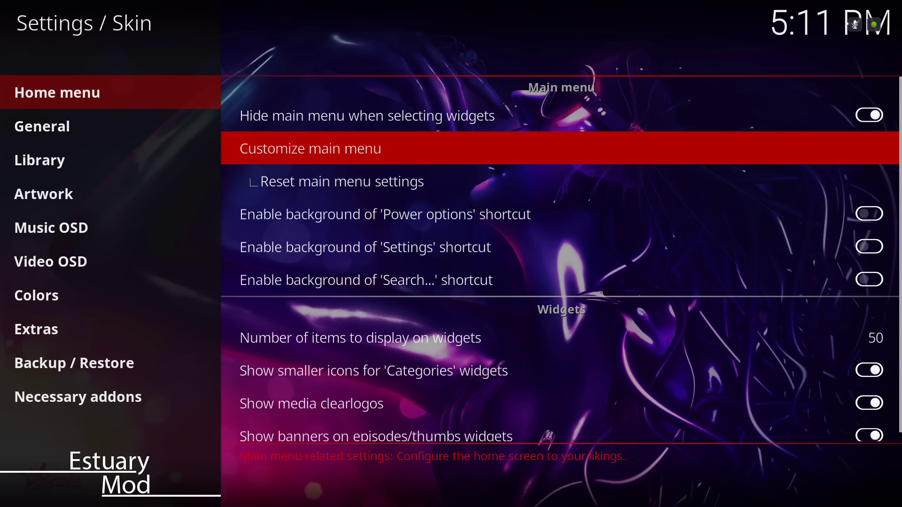
pyautogui.click(310, 149)
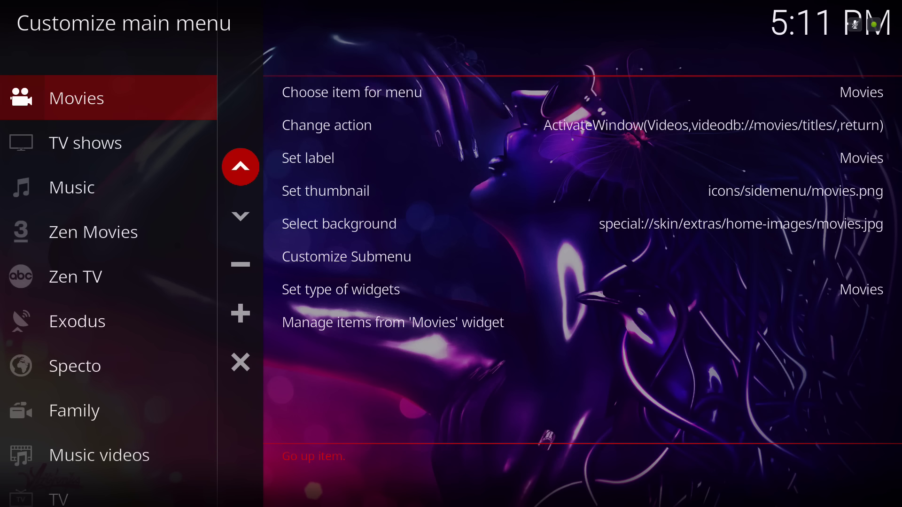
# Insert a new blank main-menu item after Music and start choosing its target from Add-On
pyautogui.click(93, 231)
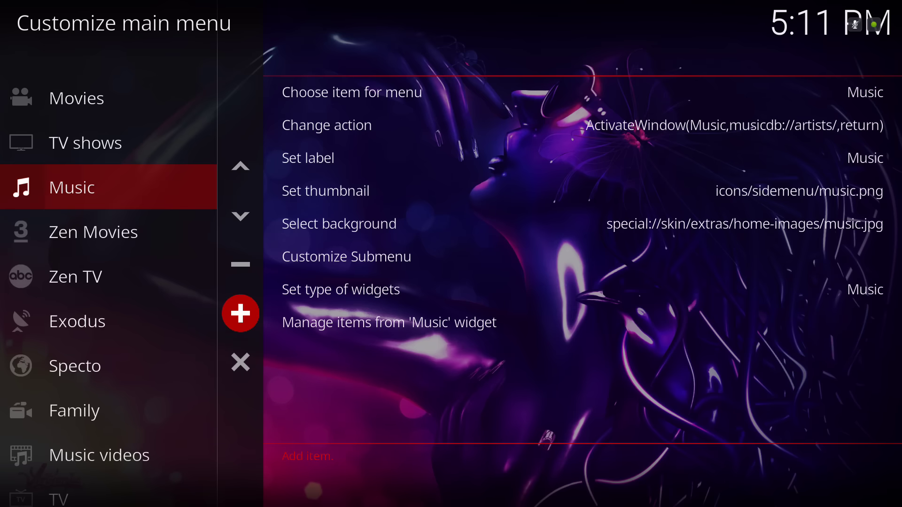
pyautogui.click(240, 314)
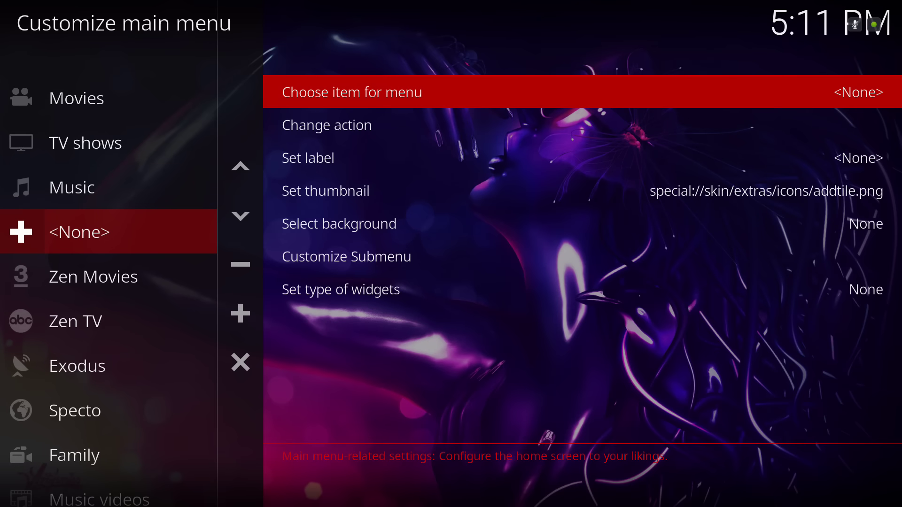
pyautogui.click(351, 92)
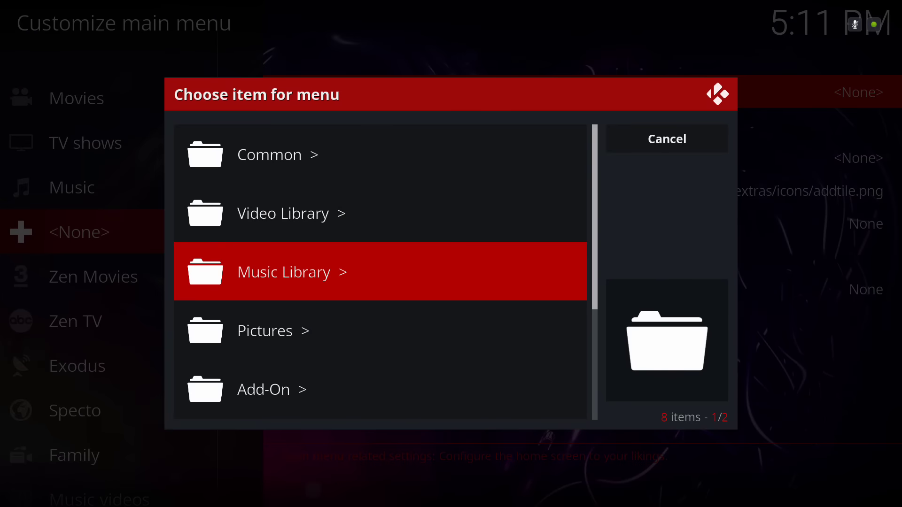
pyautogui.click(263, 389)
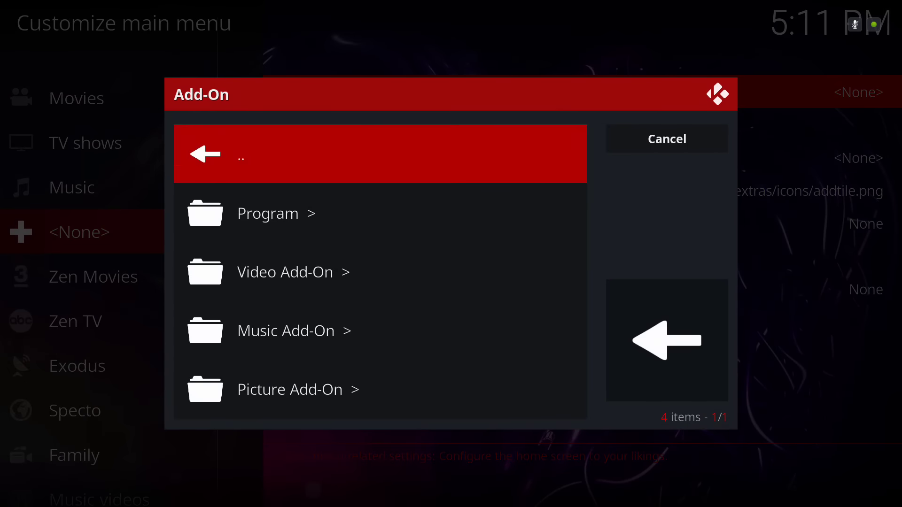
# Set the new item to the Zen video add-on and back out to the home screen
pyautogui.click(285, 272)
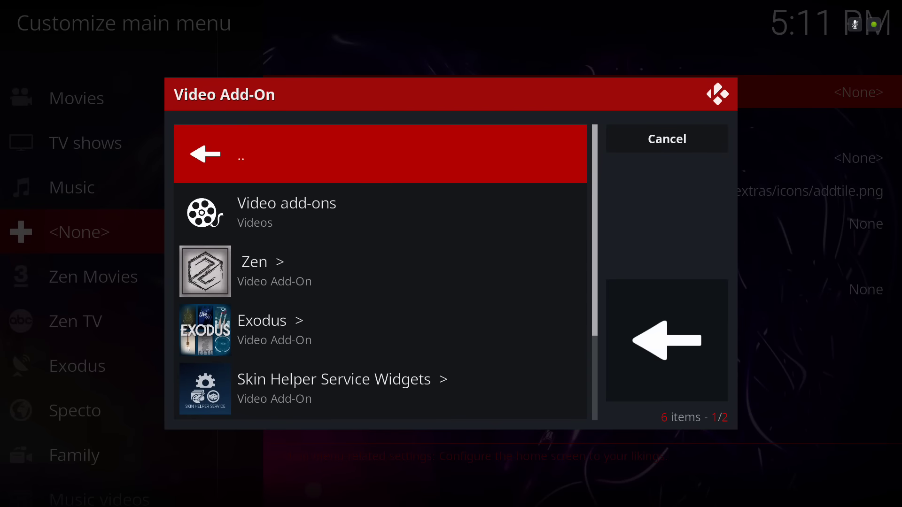
pyautogui.scroll(-3)
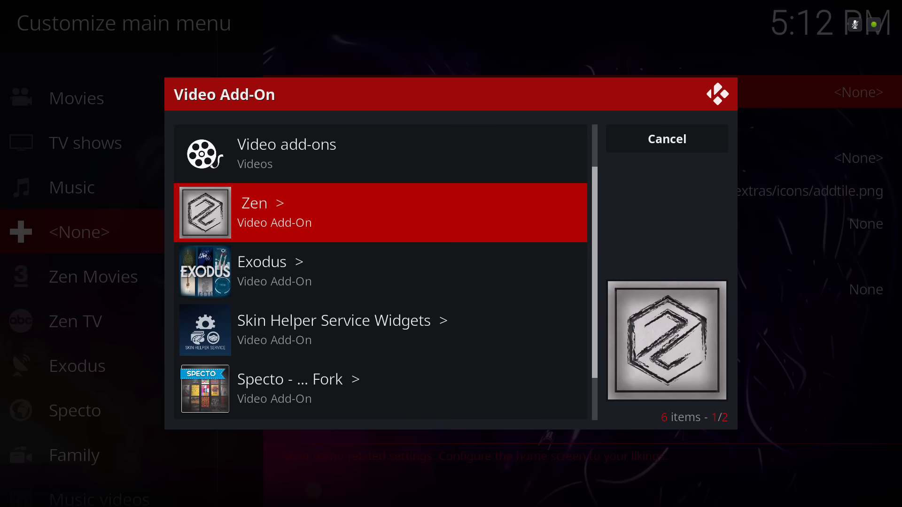
pyautogui.click(667, 139)
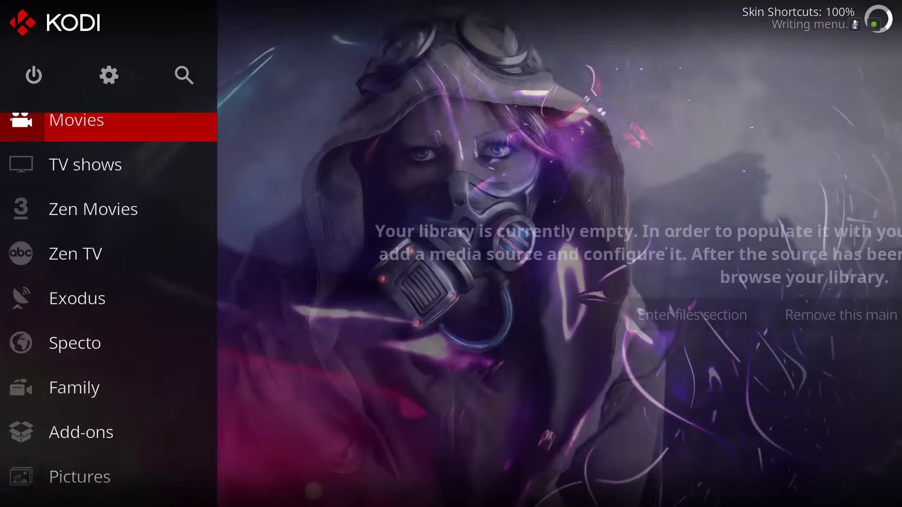
pyautogui.click(76, 126)
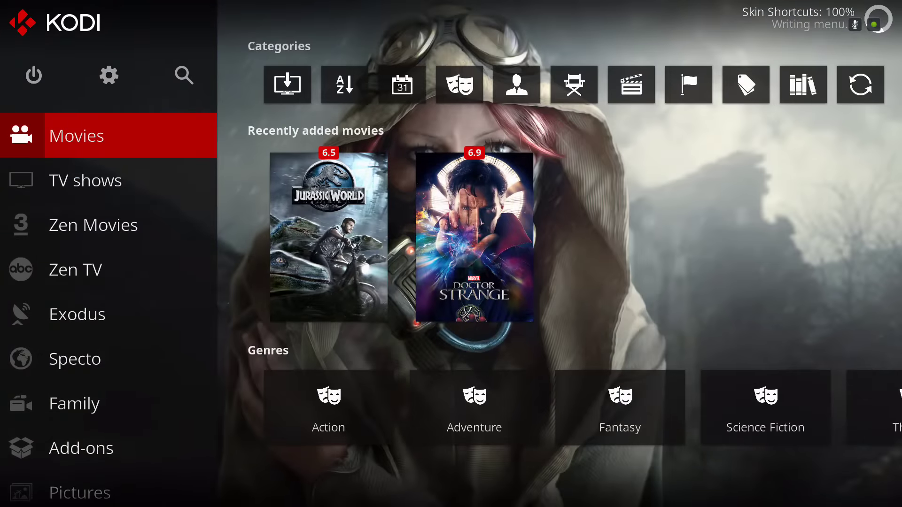